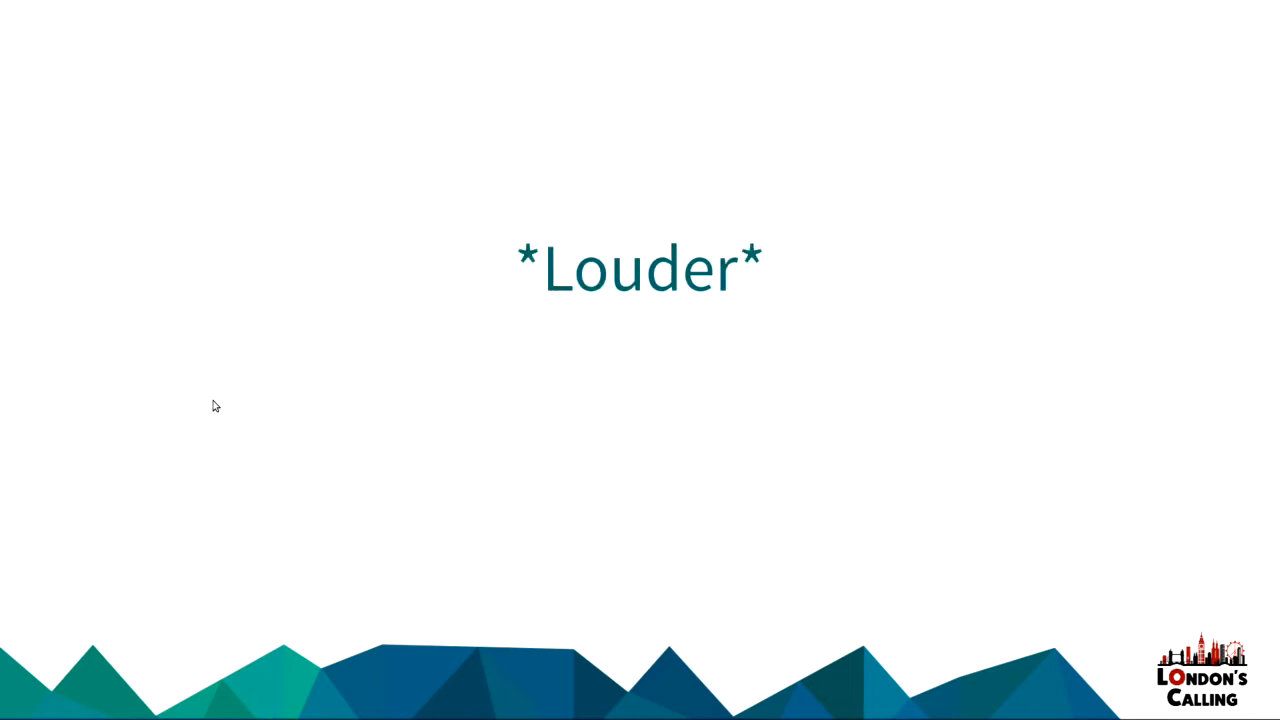
# Bring up Chrome's developer tools with an empty Console beside the session page.
pyautogui.press('Right')
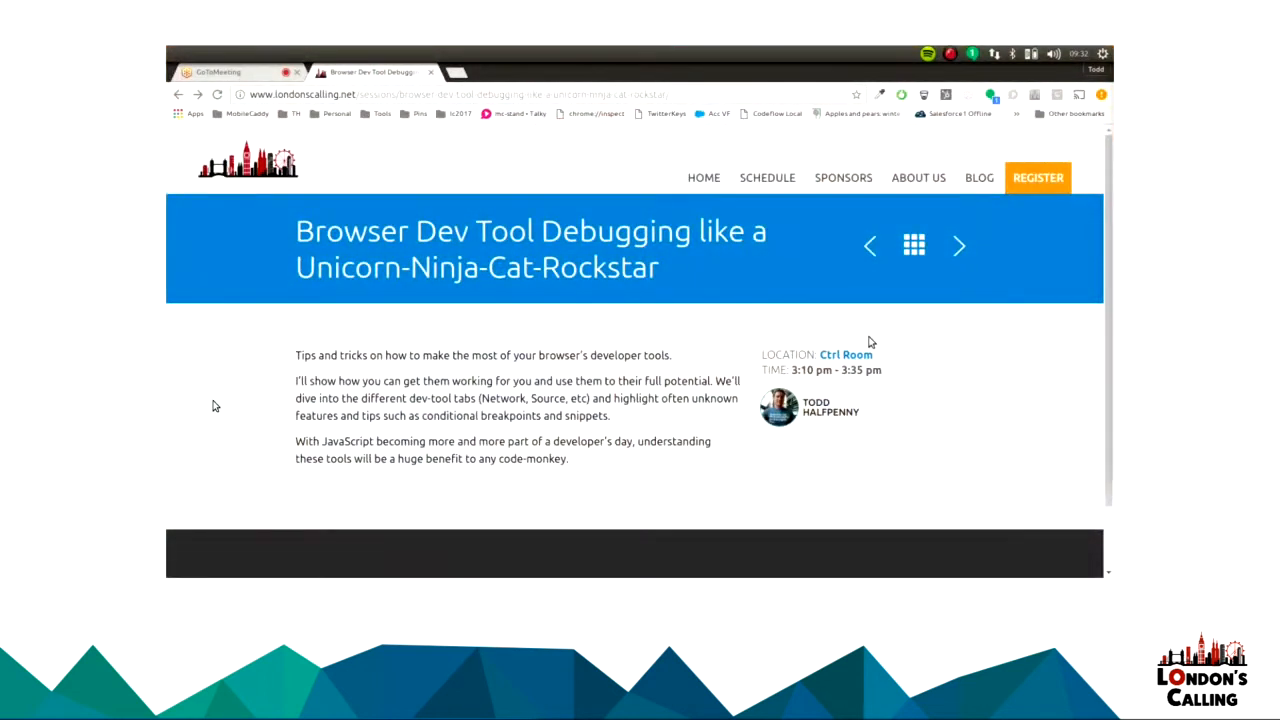
pyautogui.moveTo(756, 289)
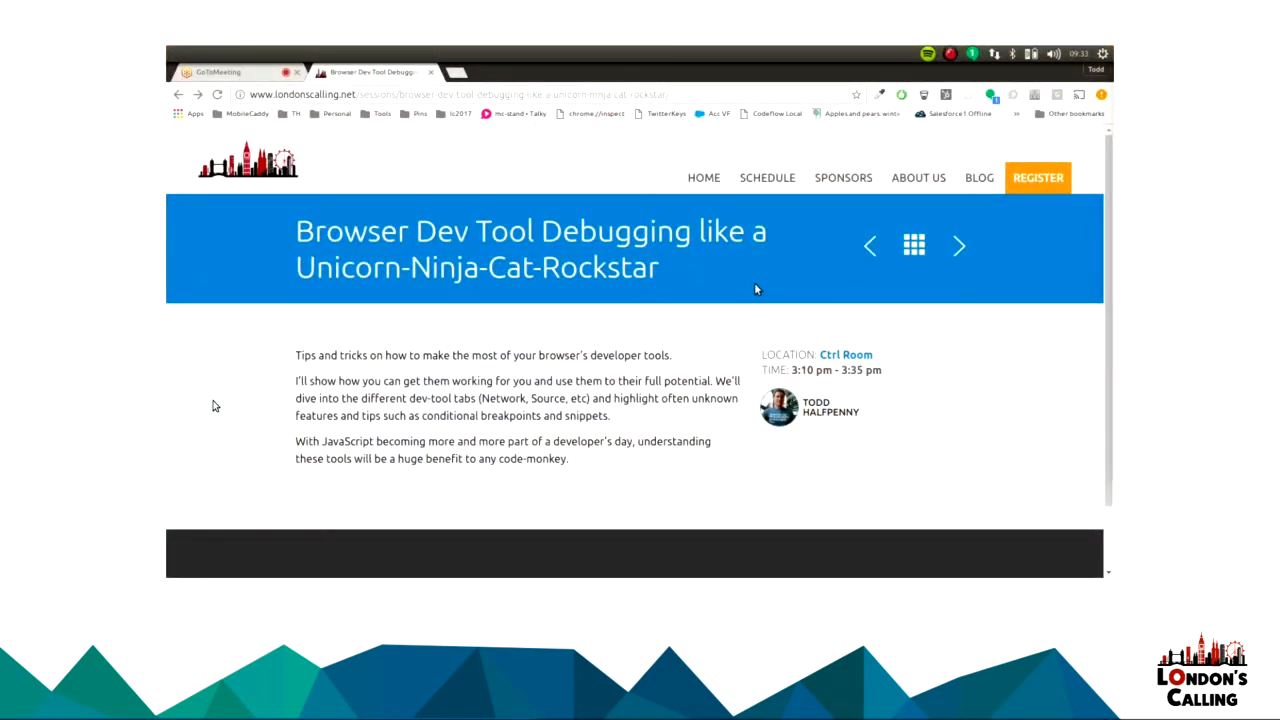
pyautogui.doubleClick(476, 267)
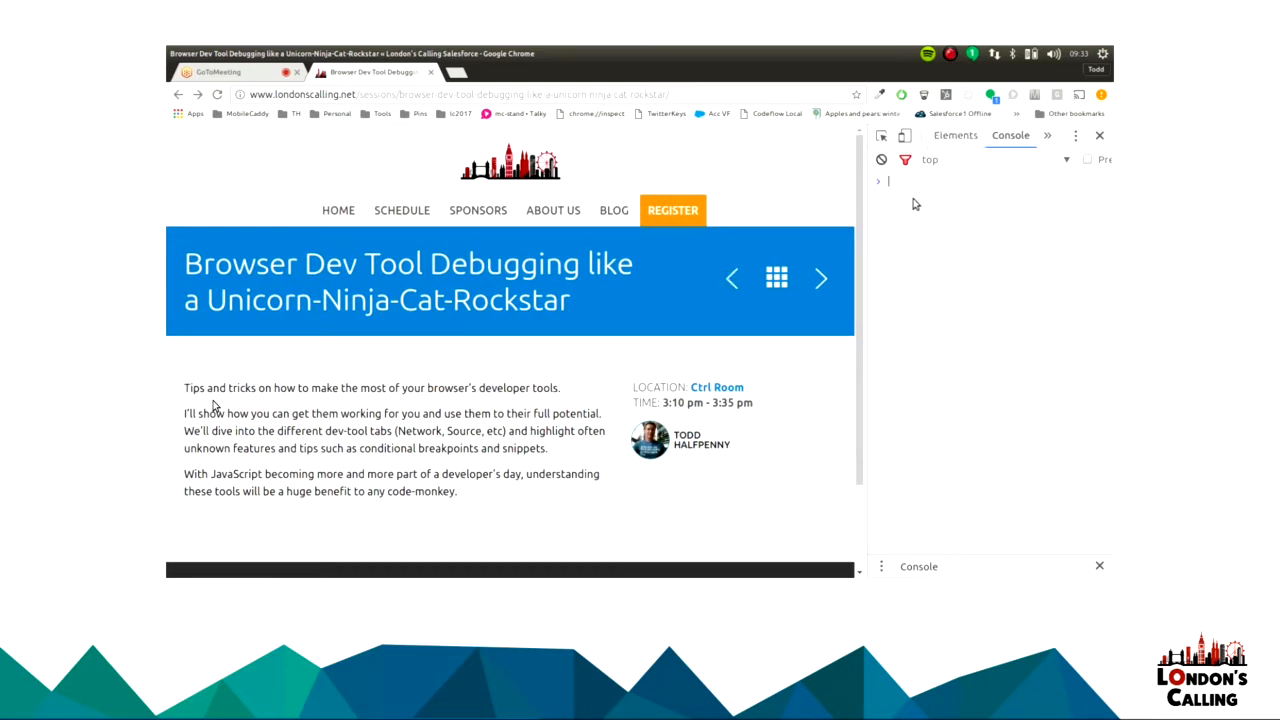
pyautogui.moveTo(920, 197)
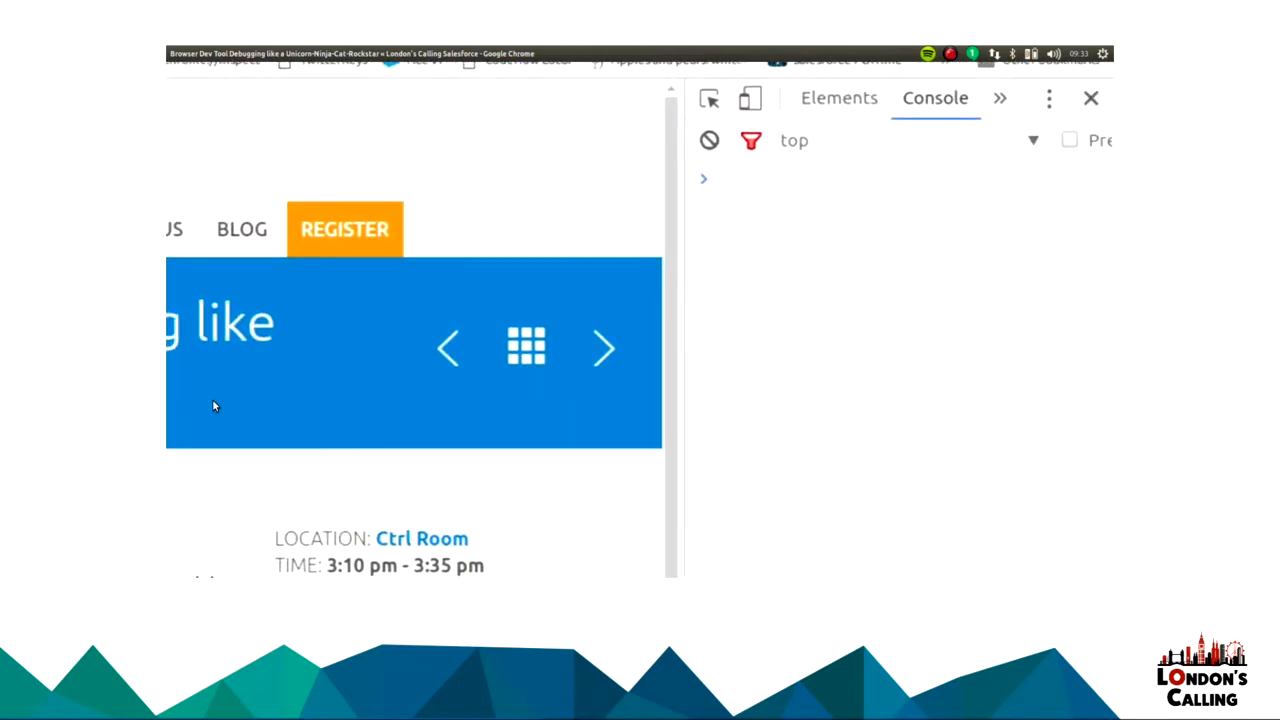
# Run document.designMode = "on"; in the Console to make the page editable.
pyautogui.write('document.deso')
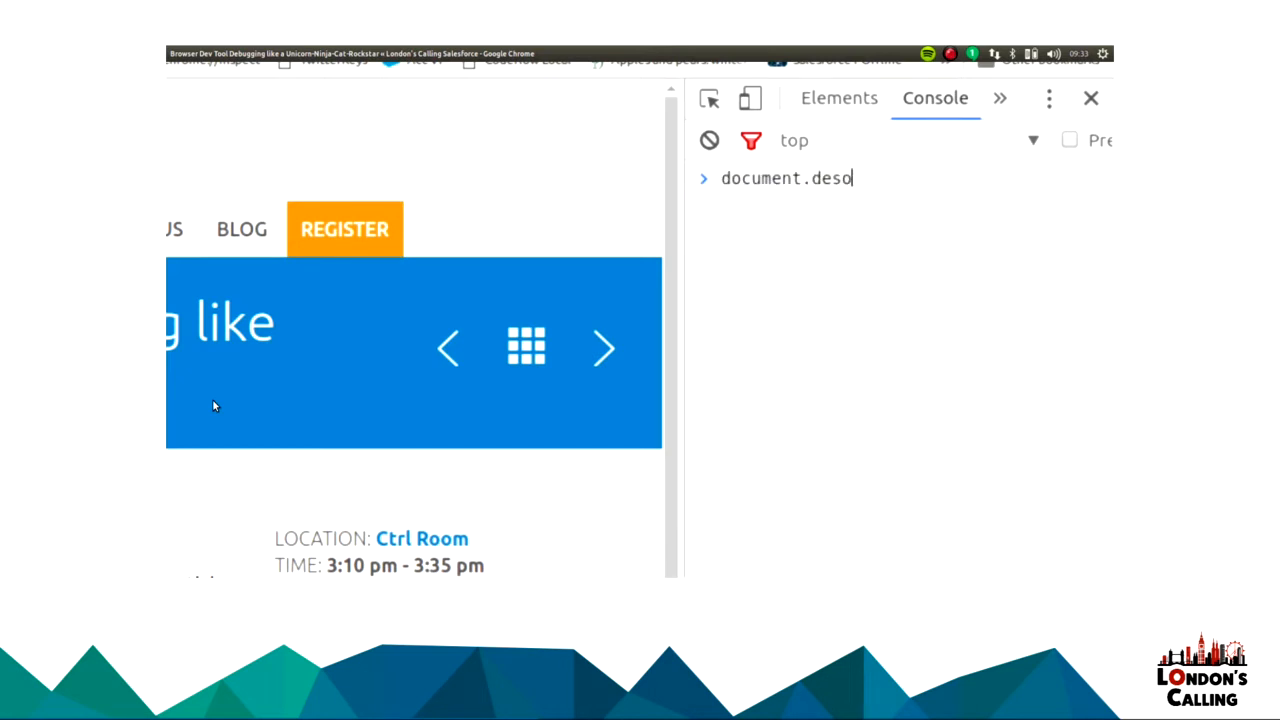
pyautogui.write('ignMode')
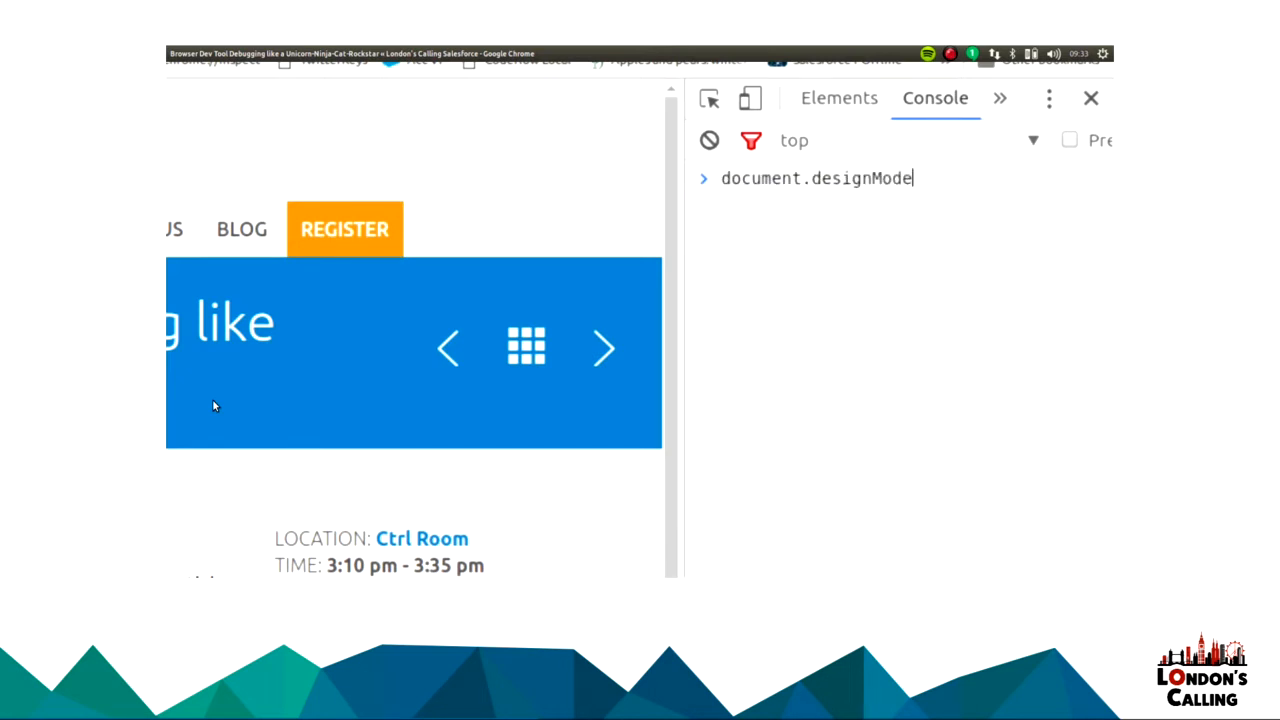
pyautogui.write('= "on";')
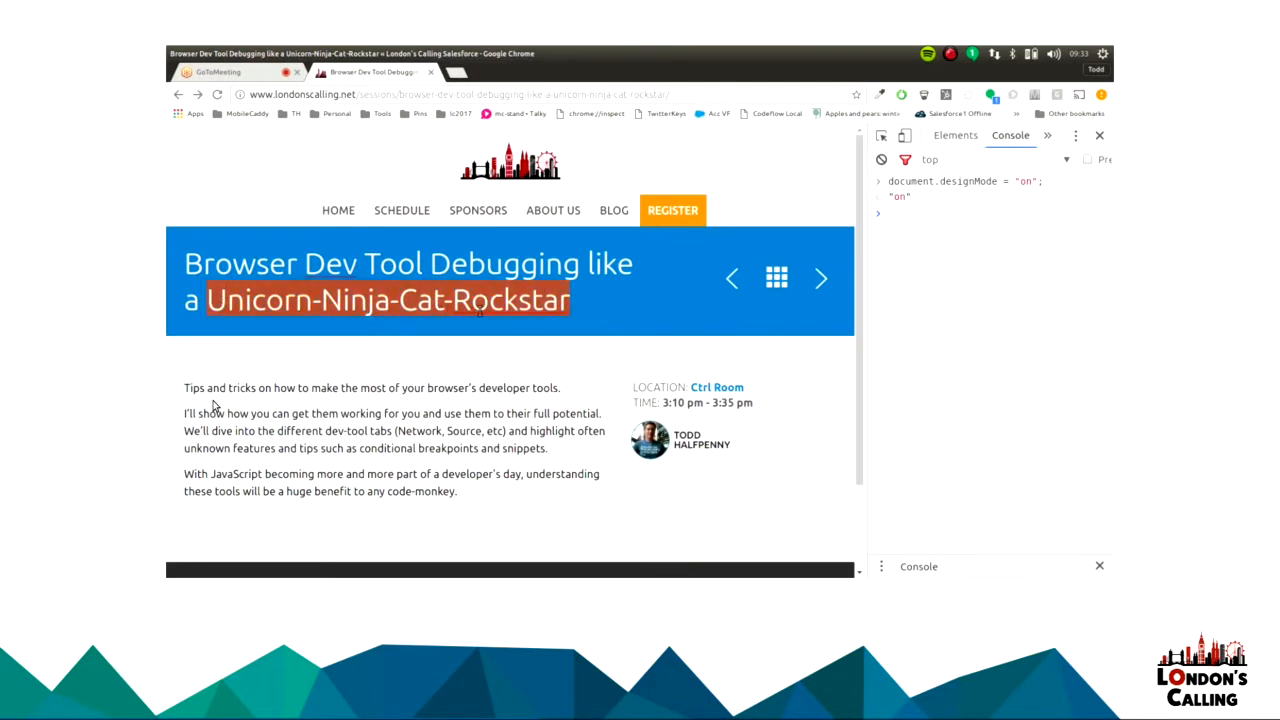
# Change the title ending to 'like a Jedi' and replace the description with 'Cool eh?'.
pyautogui.write('Jedi')
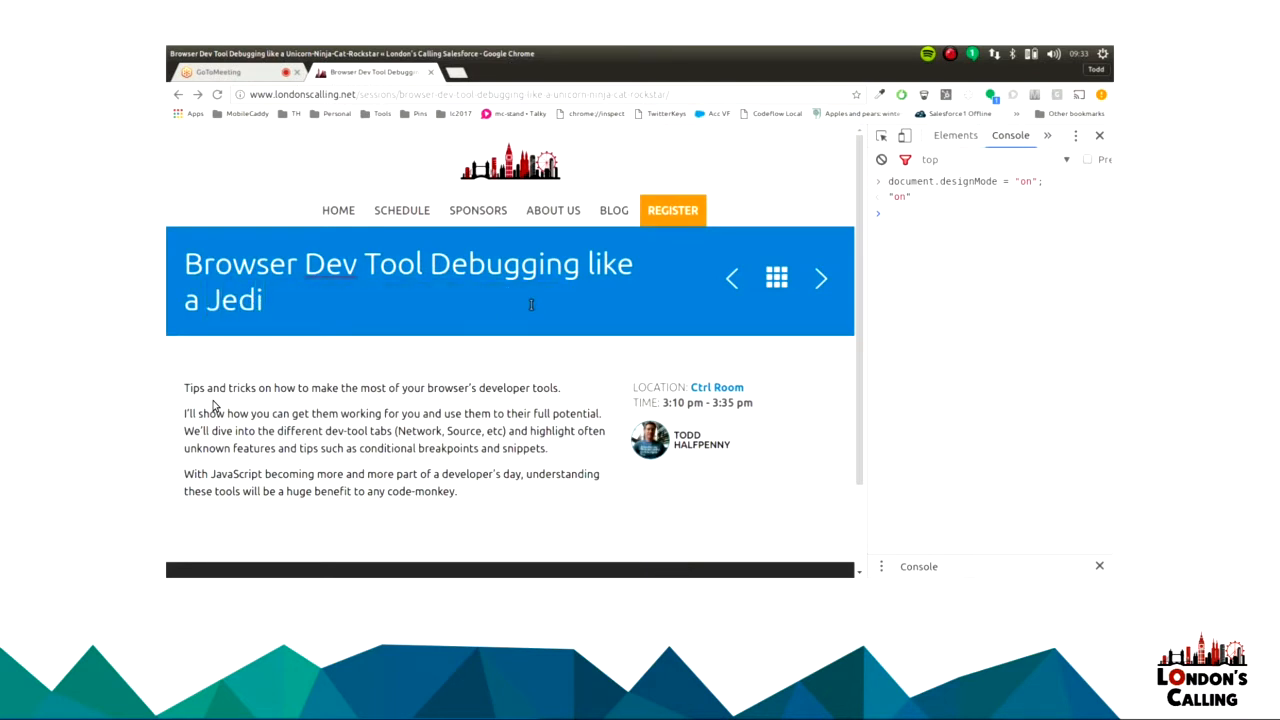
pyautogui.moveTo(184, 387); pyautogui.dragTo(208, 474)
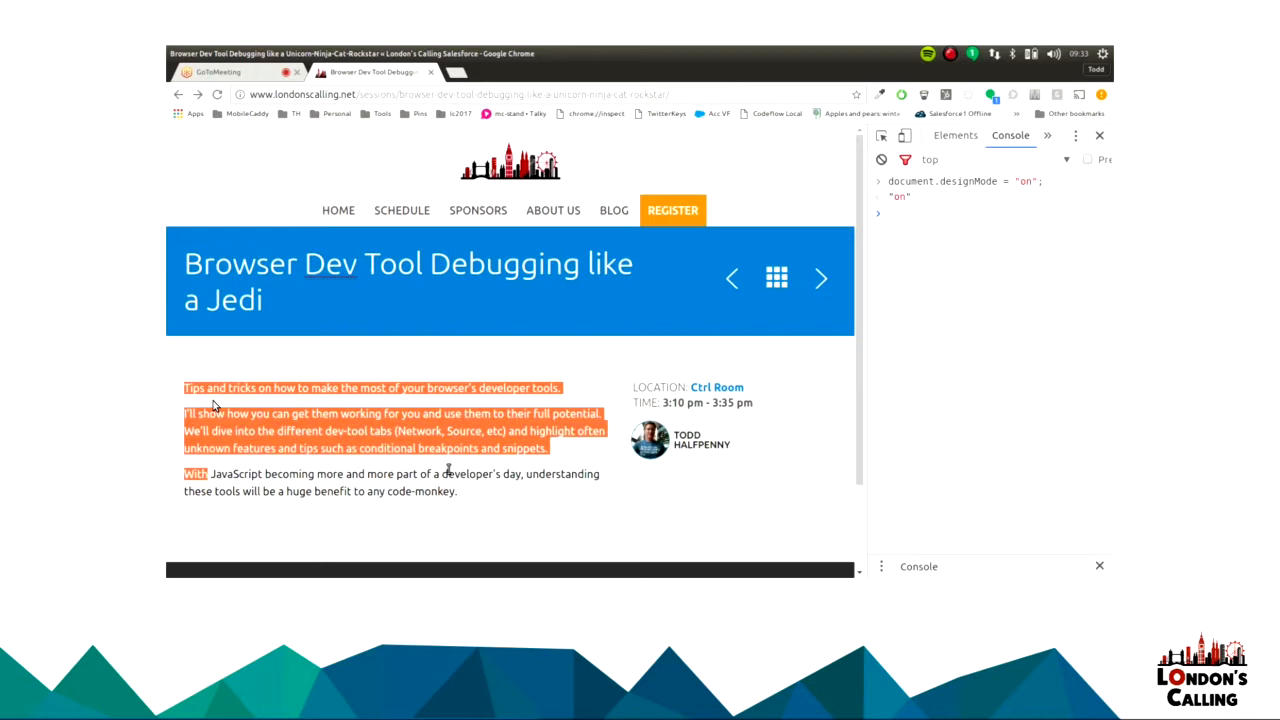
pyautogui.write('Cool eh?')
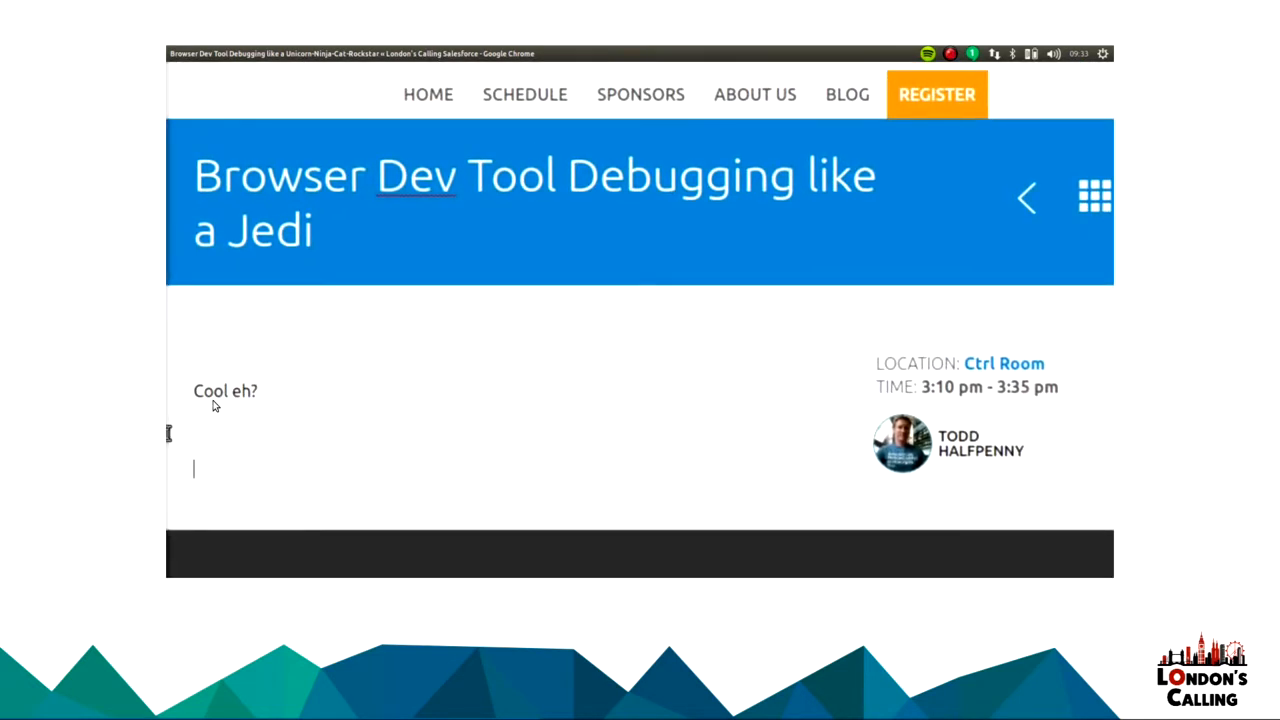
# Type the line "And since I'm now a jedi.... for you Leia." below 'Cool eh?'.
pyautogui.write('And h')
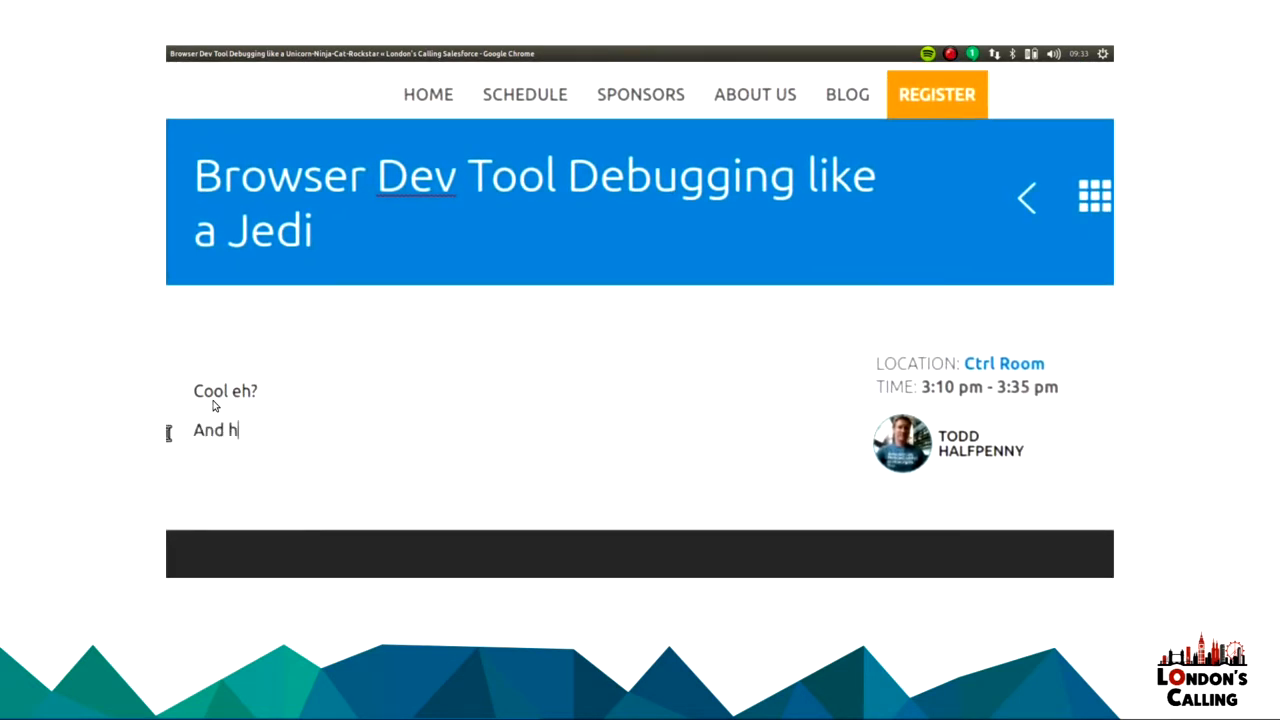
pyautogui.write('since')
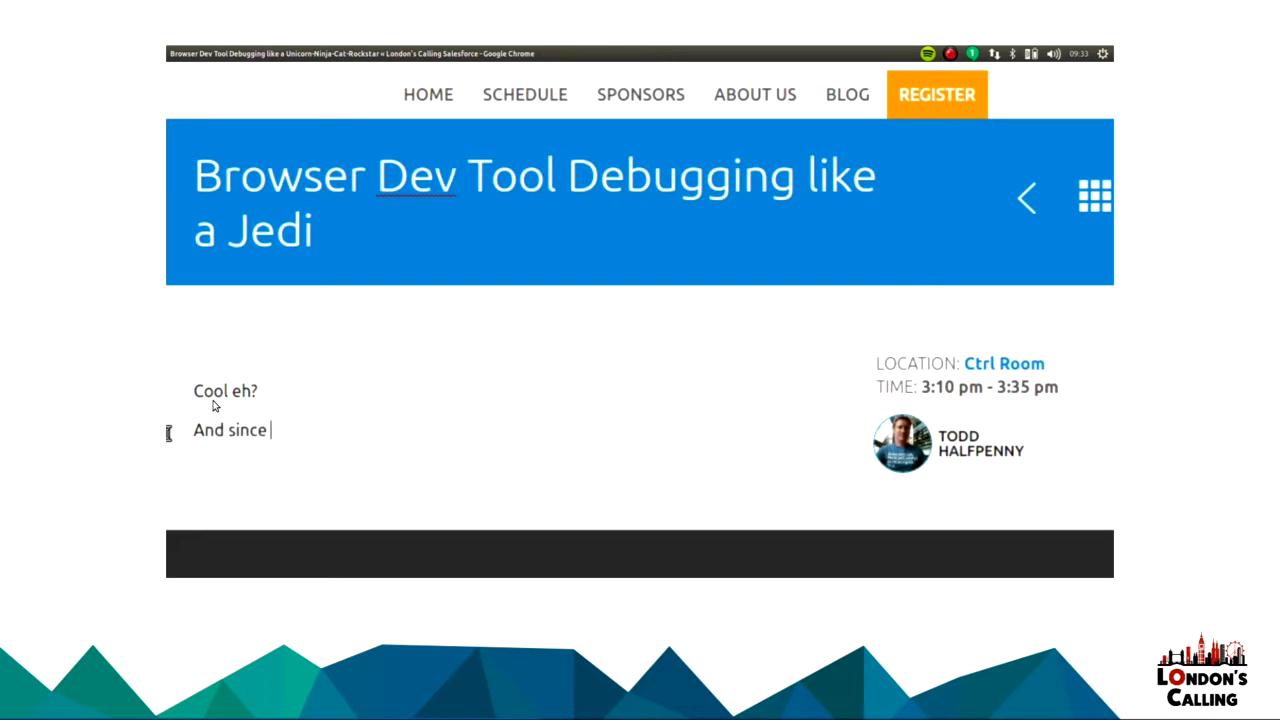
pyautogui.write("I'm now a")
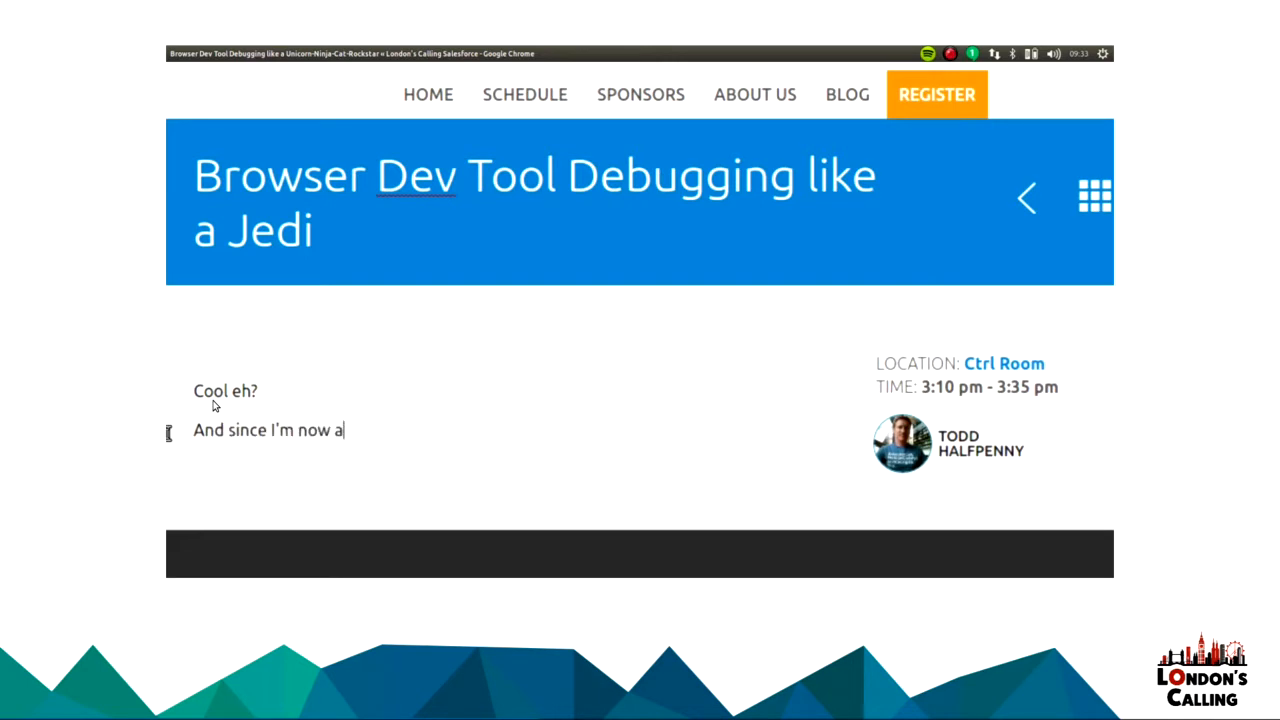
pyautogui.write('jed')
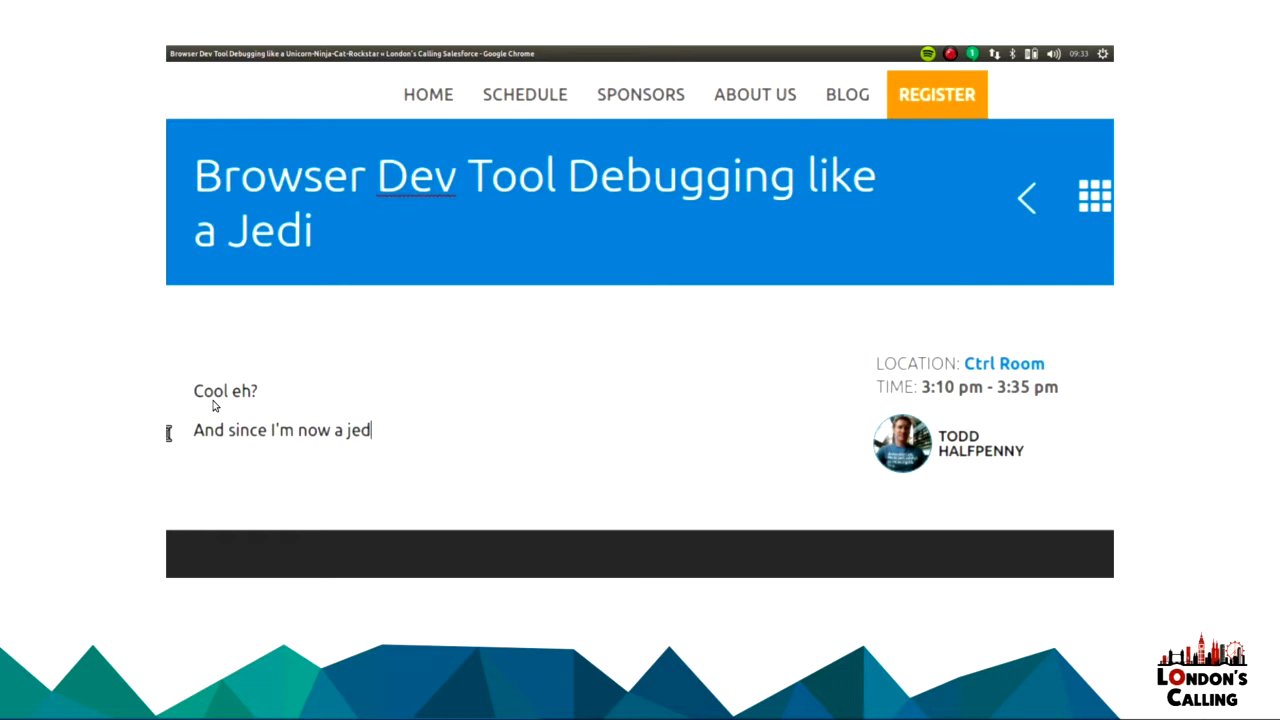
pyautogui.write('i....')
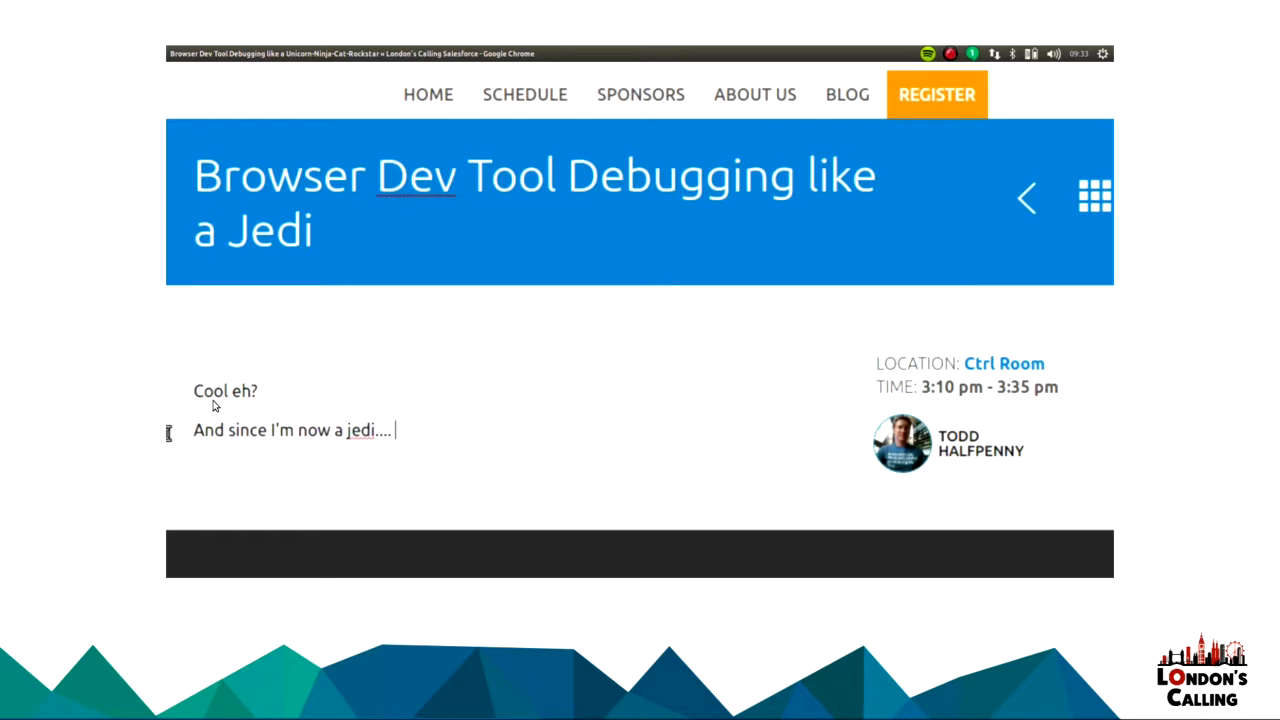
pyautogui.write('for you Le')
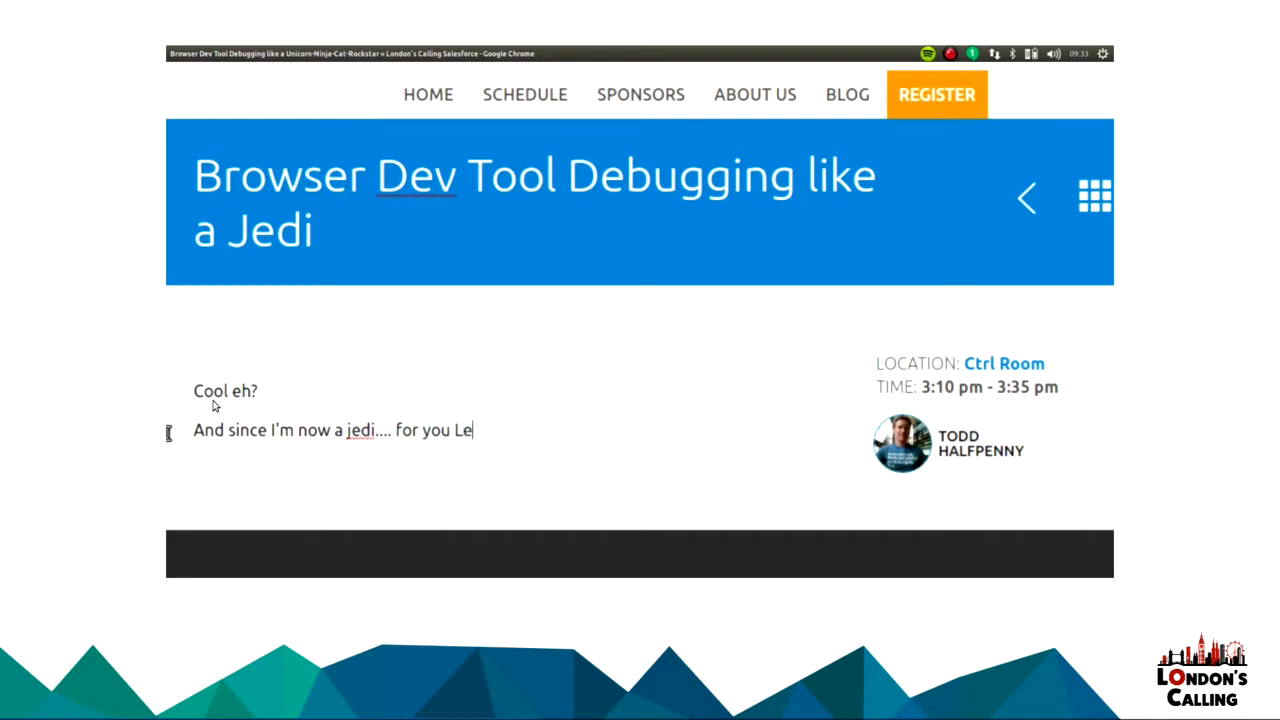
pyautogui.write('ia.')
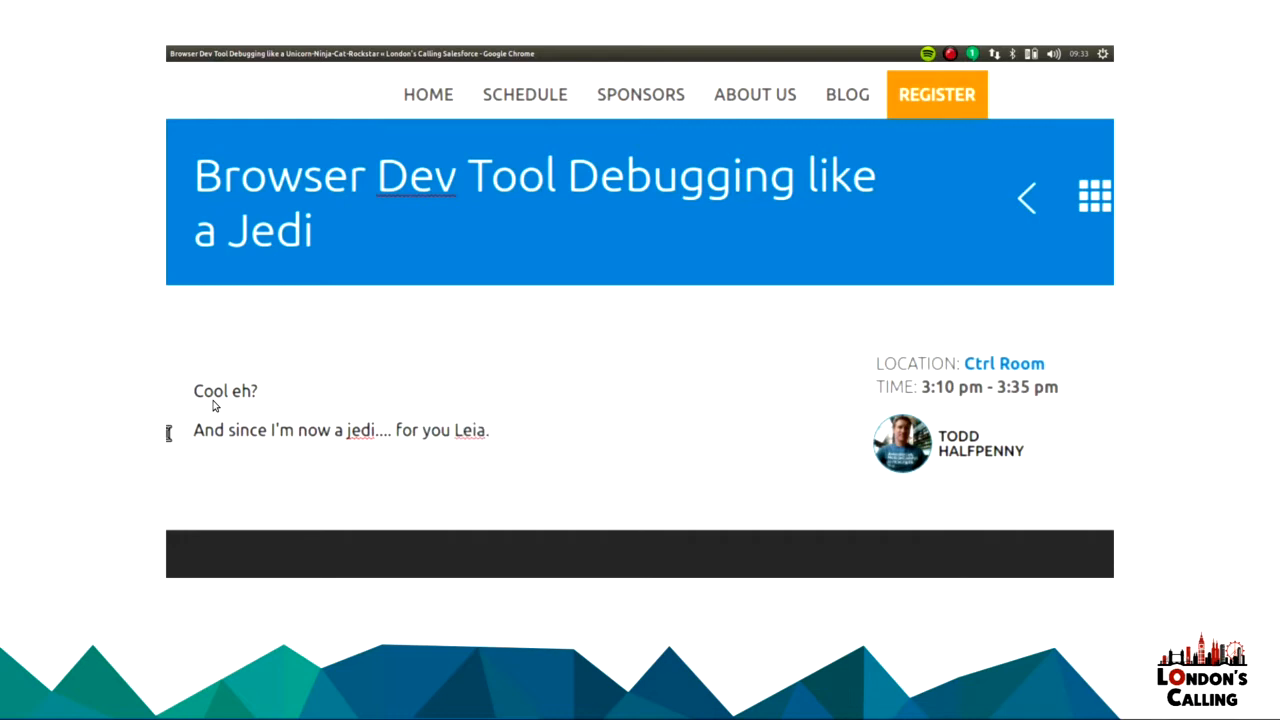